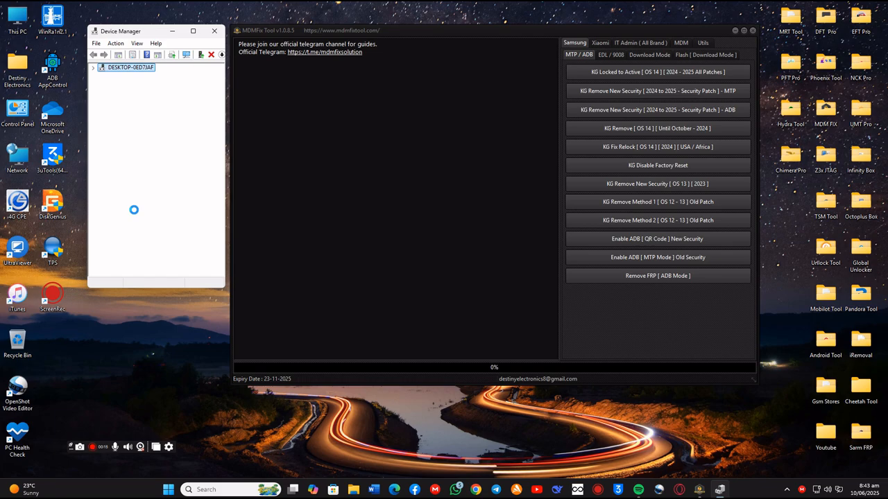
Confirm in Device Manager that the Galaxy A05 is connected under Portable Devices.
{"action": "left_click", "coordinate": [97, 68]}
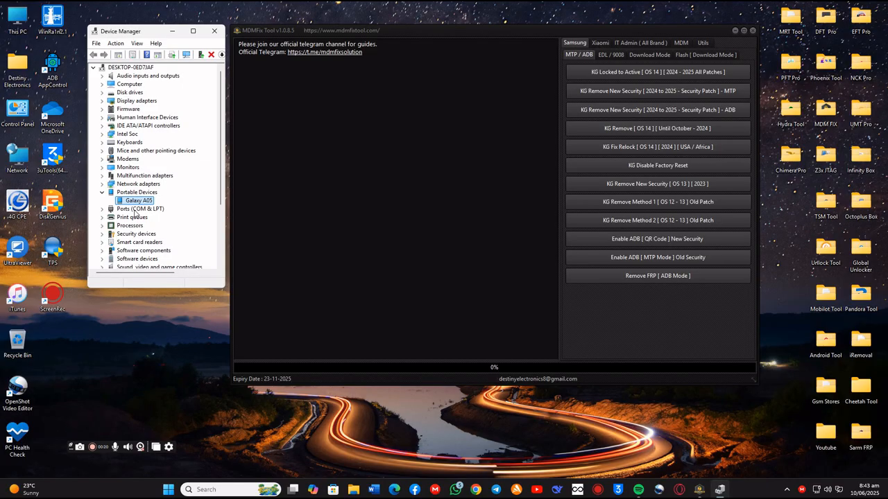
{"action": "mouse_move", "coordinate": [290, 61]}
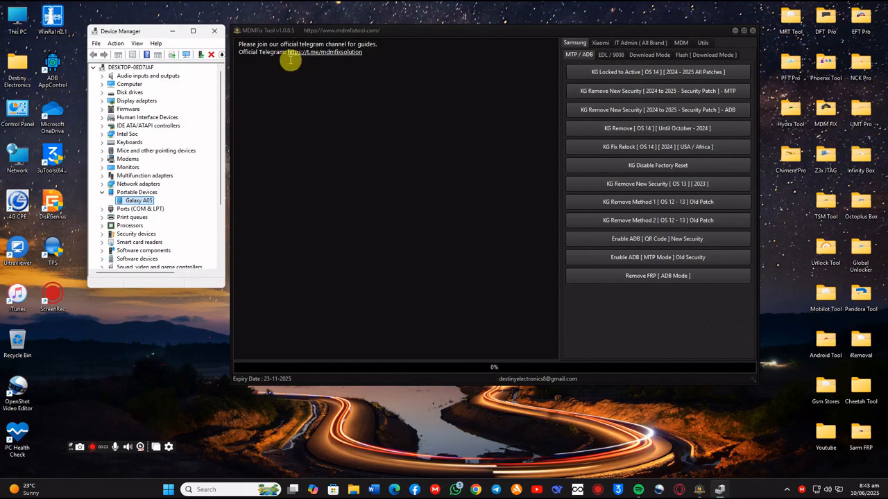
{"action": "mouse_move", "coordinate": [671, 252]}
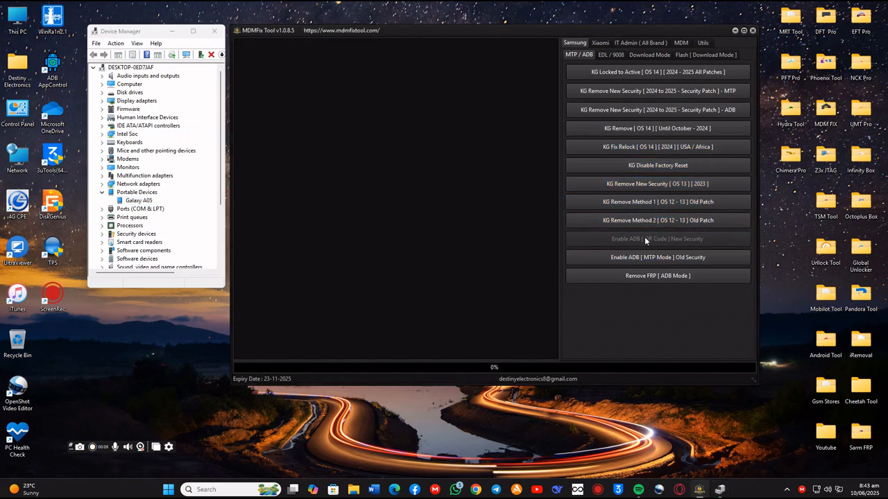
Run 'Enable ADB | QR Code | New Security' to read the A05's details and show the ADB QR code.
{"action": "left_click", "coordinate": [658, 239]}
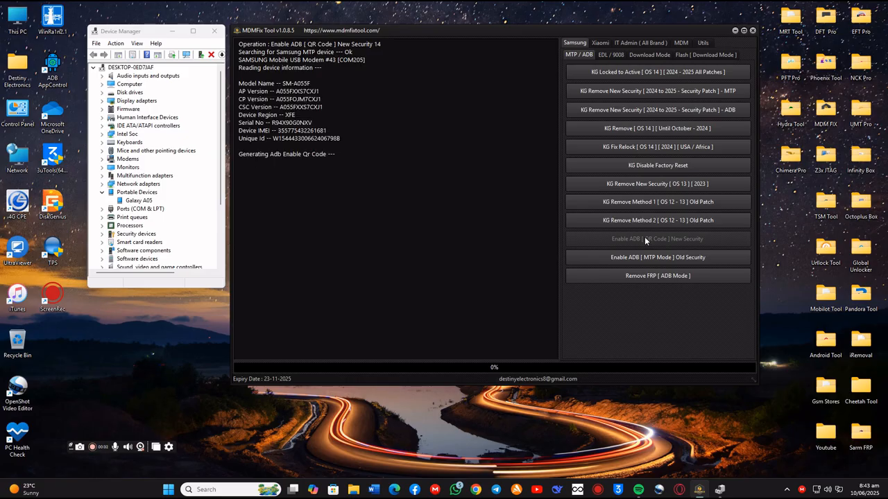
{"action": "left_click", "coordinate": [657, 239]}
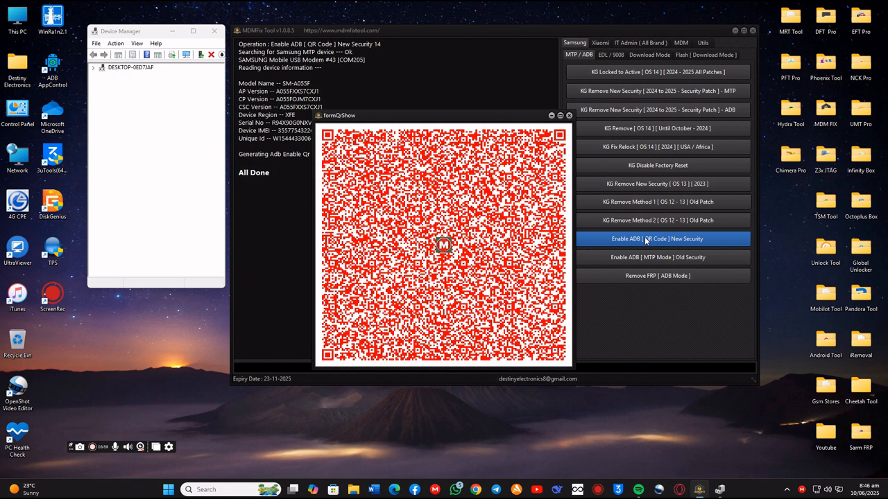
{"action": "mouse_move", "coordinate": [651, 175]}
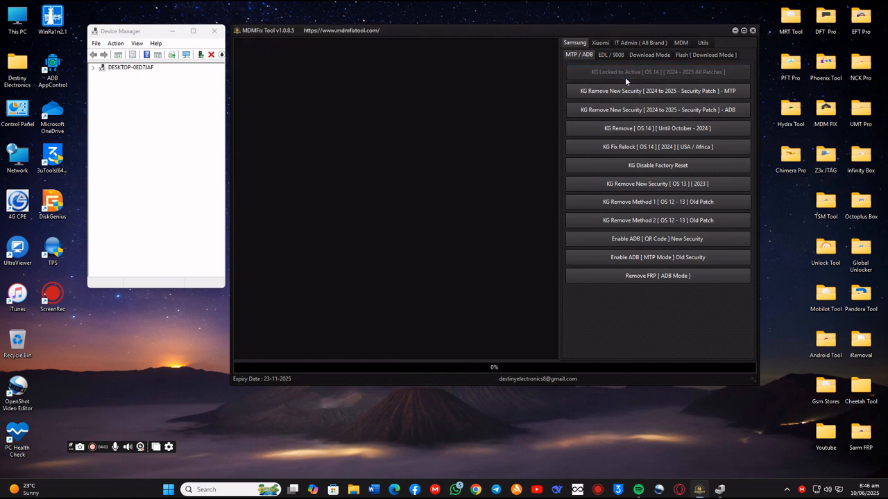
Run 'KG Locked to Active | OS 14 | 2024-2025 All Patches' until the log shows Removing KG Lock OK.
{"action": "left_click", "coordinate": [658, 72]}
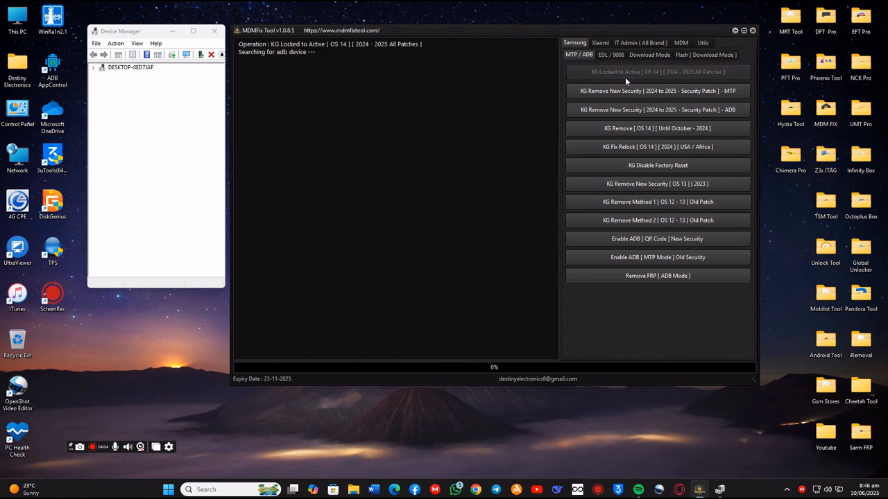
{"action": "left_click", "coordinate": [94, 67]}
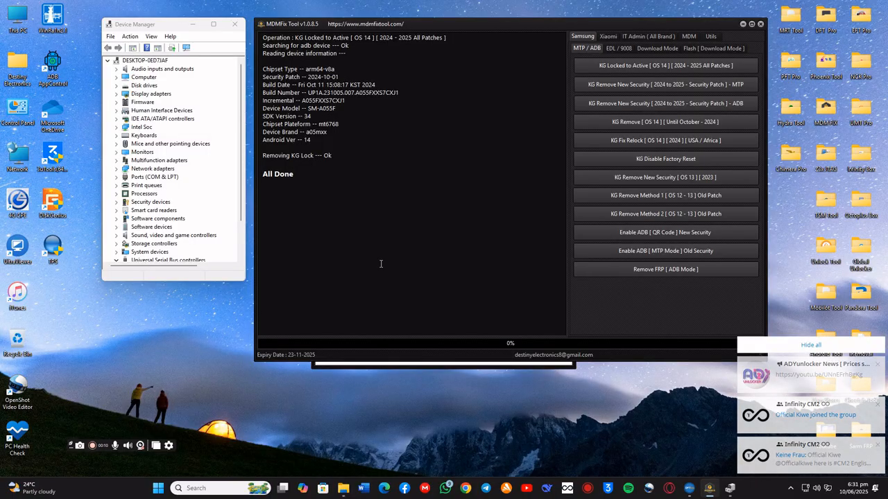
{"action": "left_click", "coordinate": [810, 344]}
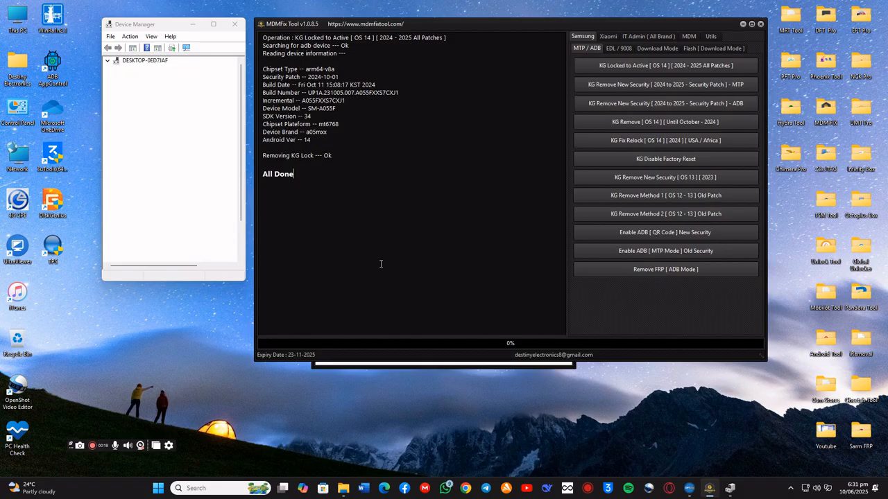
{"action": "left_click", "coordinate": [105, 61]}
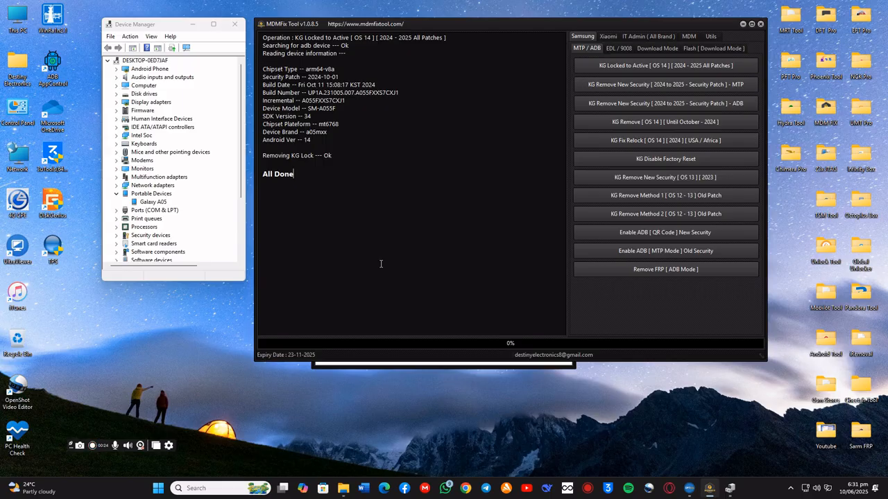